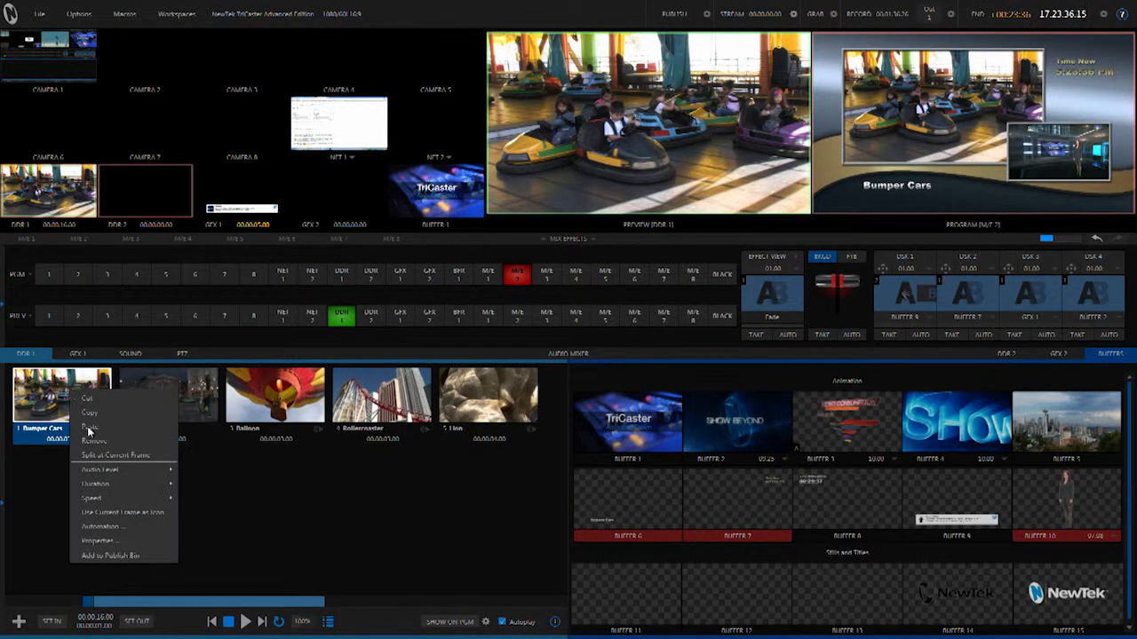
Open Clip Properties for the Bumper Cars clip in the DDR1 bin.
{"action": "left_click", "coordinate": [99, 541]}
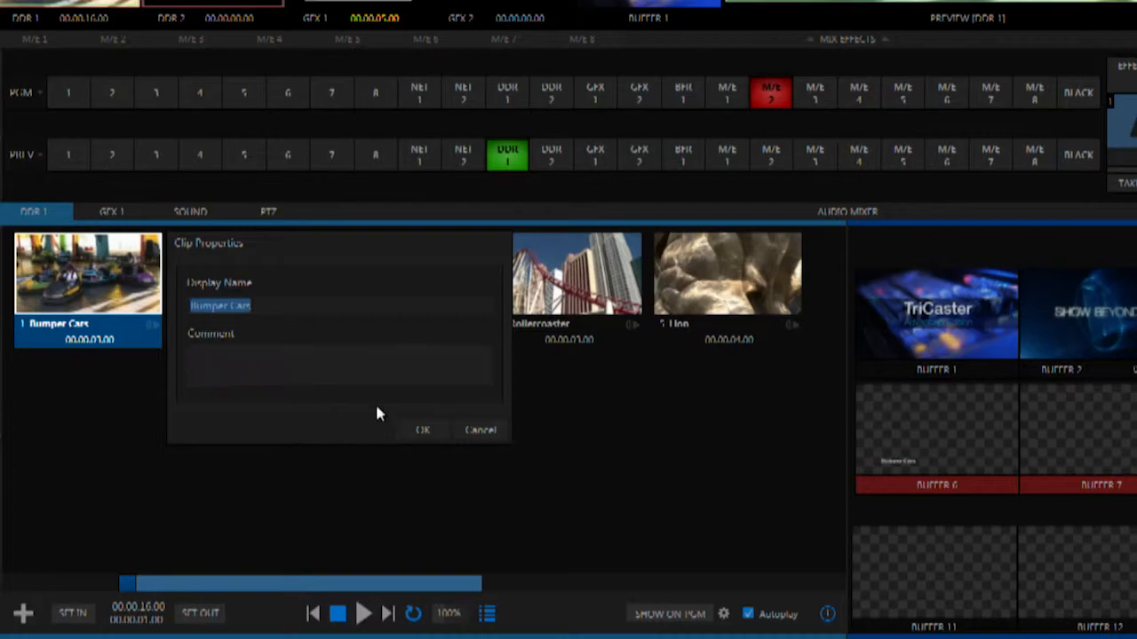
Accept 'Bumper Cars' as display name, then inspect and close Buffer 6's %DDR1 Clip Alias% title.
{"action": "left_click", "coordinate": [423, 430]}
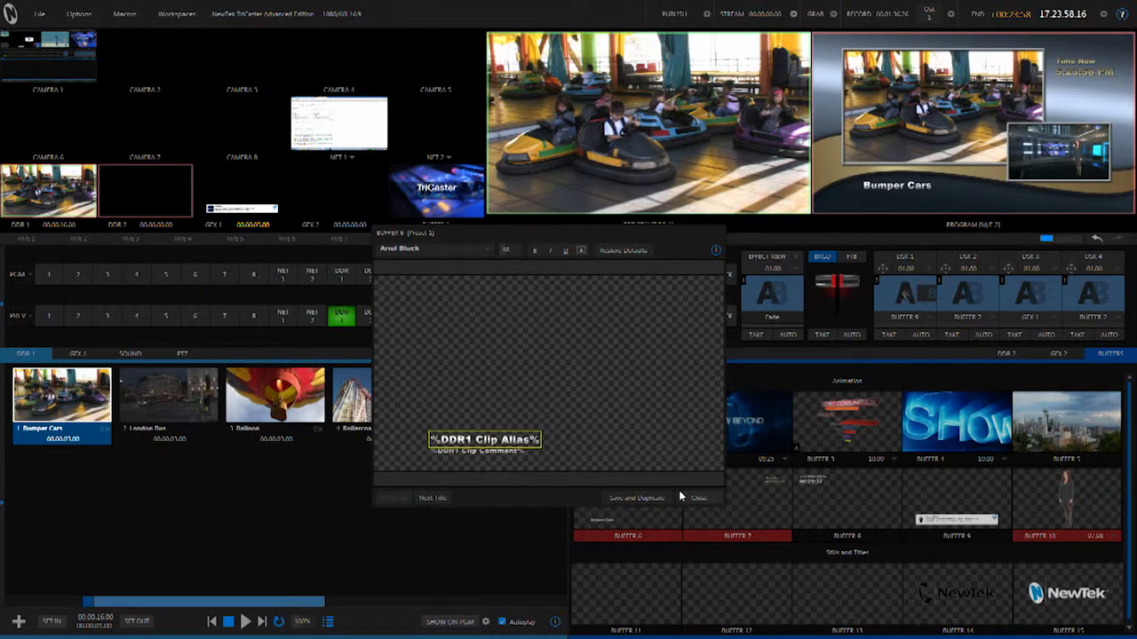
{"action": "left_click", "coordinate": [698, 498]}
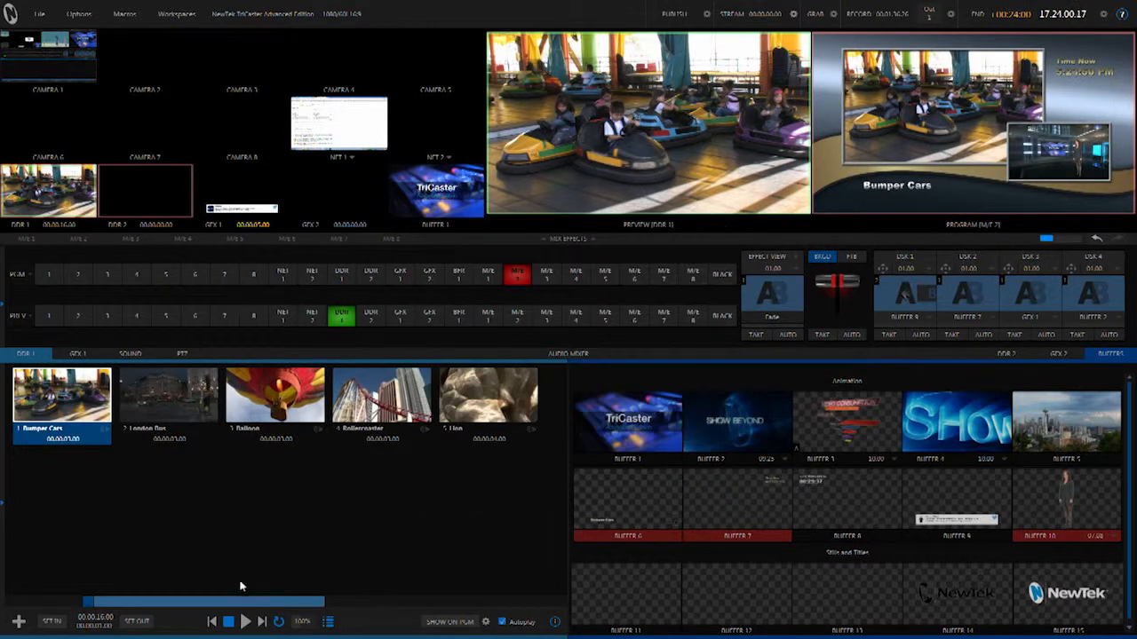